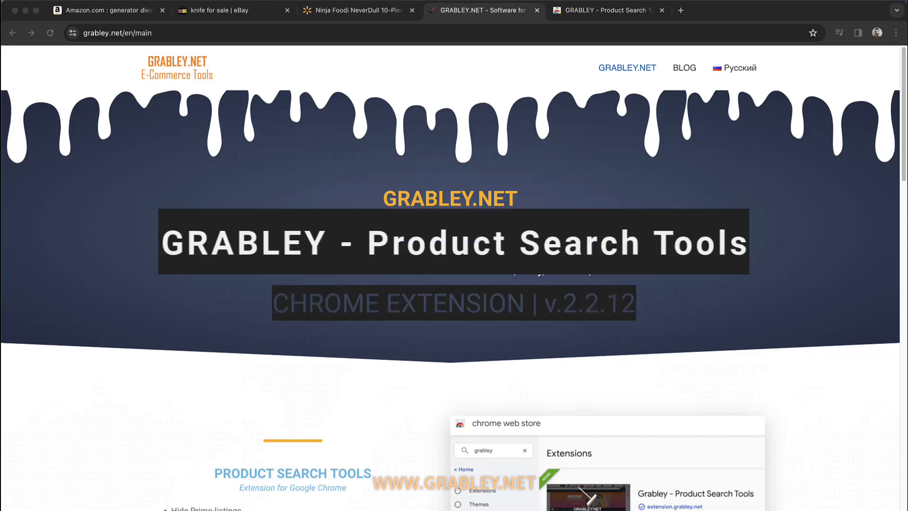
# - Scroll through the store reviews and the supported Amazon marketplaces and price plans
pyautogui.scroll(-3)
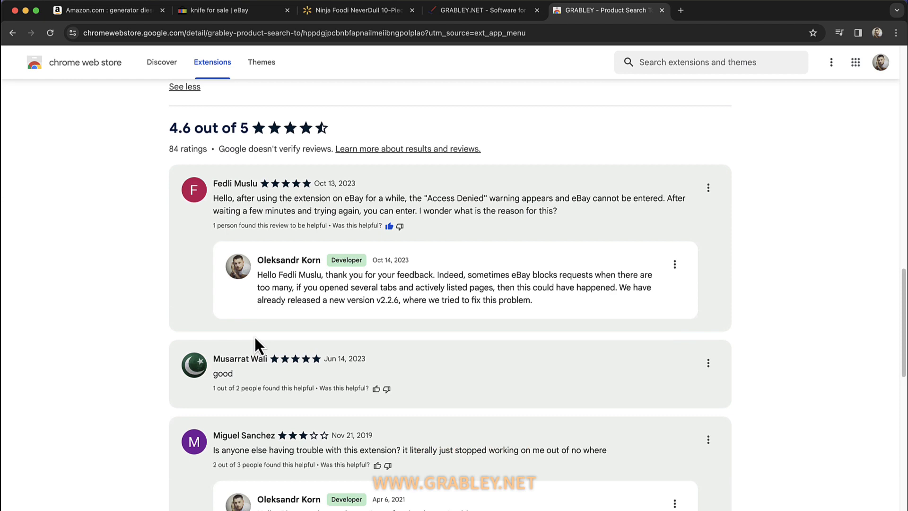
pyautogui.scroll(-3)
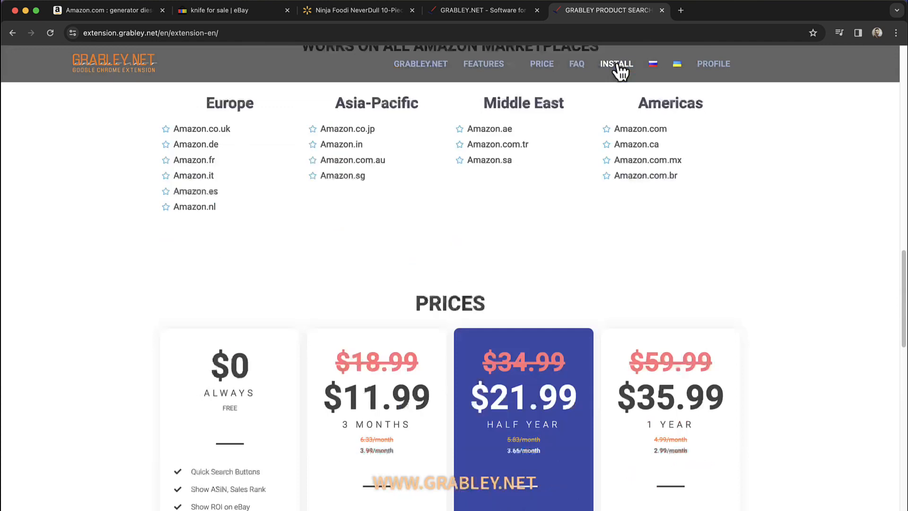
# - Register a GRABLEY.NET account with a username and email from the INSTALL page
pyautogui.click(896, 33)
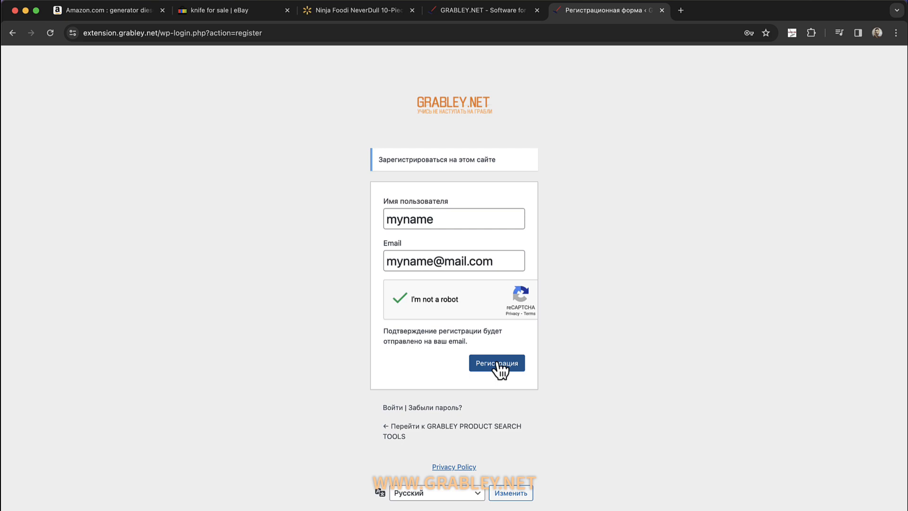
pyautogui.click(496, 363)
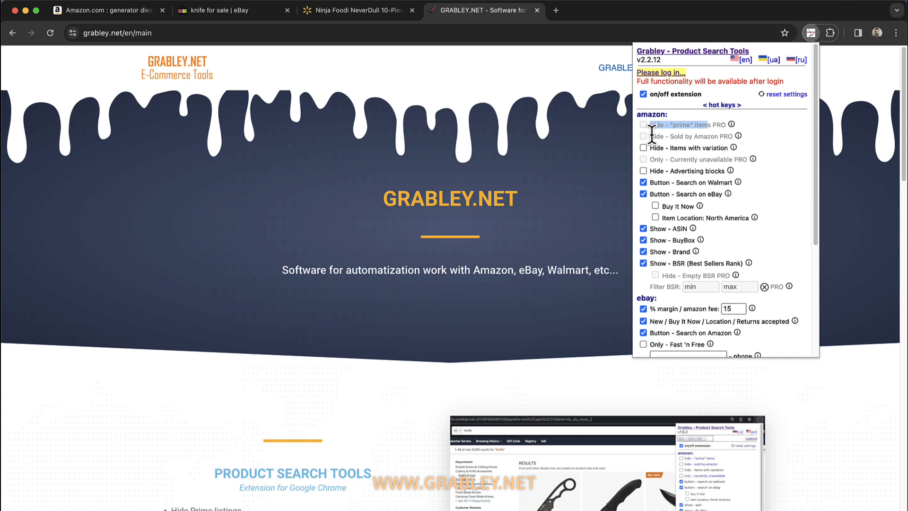
# - Log in to the Grabley account, reaching the PRO profile, and toggle Hide prime items
pyautogui.click(660, 72)
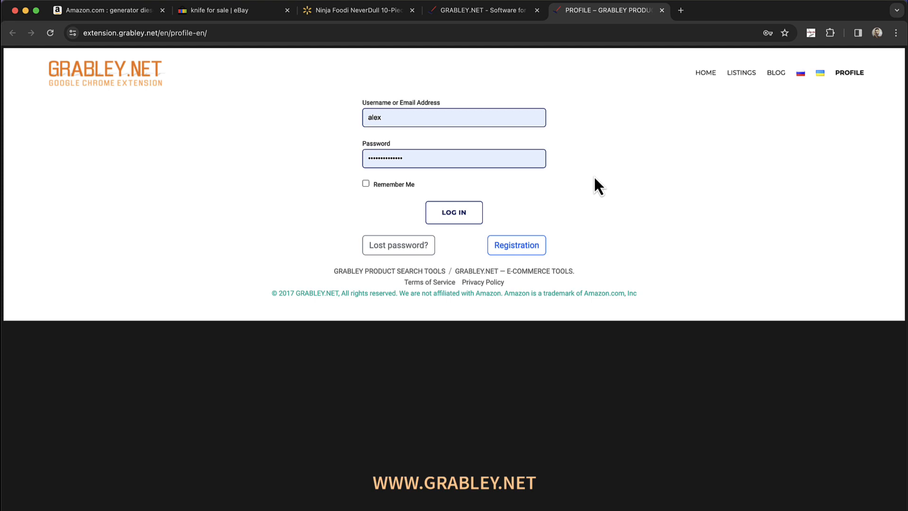
pyautogui.click(810, 33)
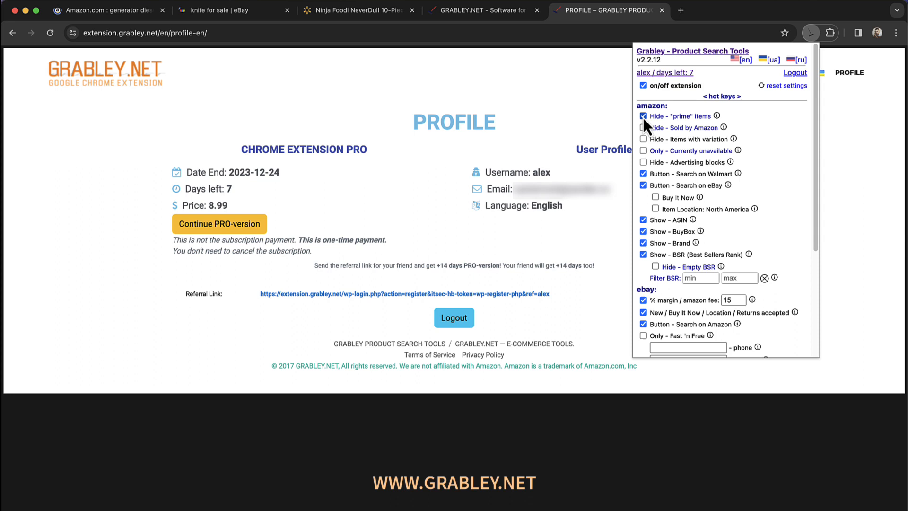
pyautogui.click(219, 223)
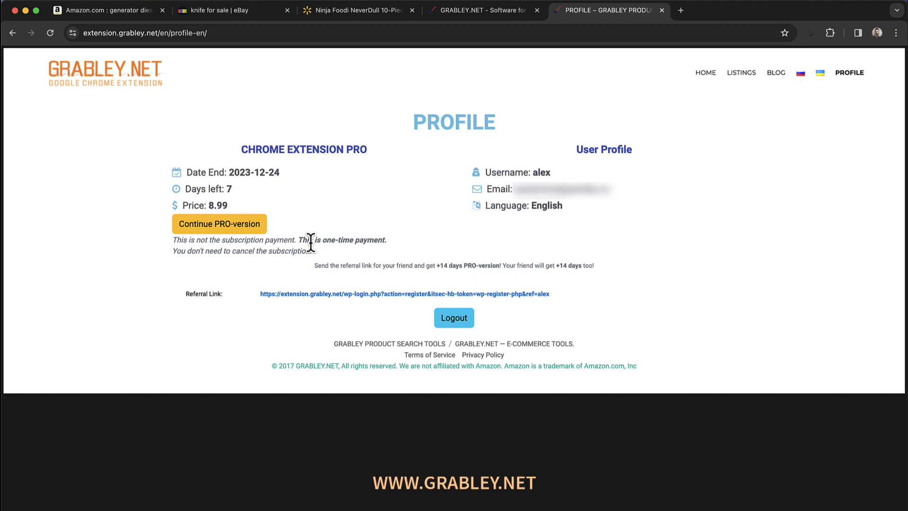
pyautogui.moveTo(821, 54)
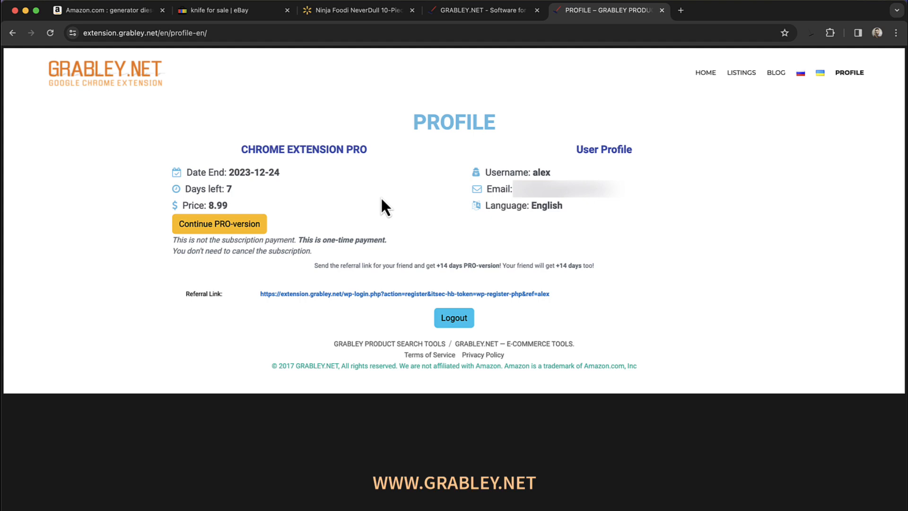
# - Reopen the Grabley popup listing Amazon and eBay options for the logged-in account
pyautogui.click(810, 33)
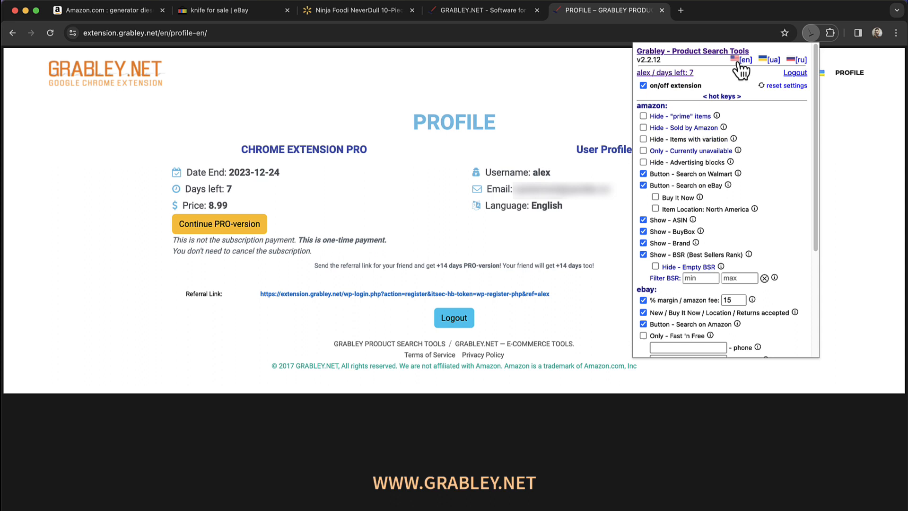
pyautogui.moveTo(794, 72)
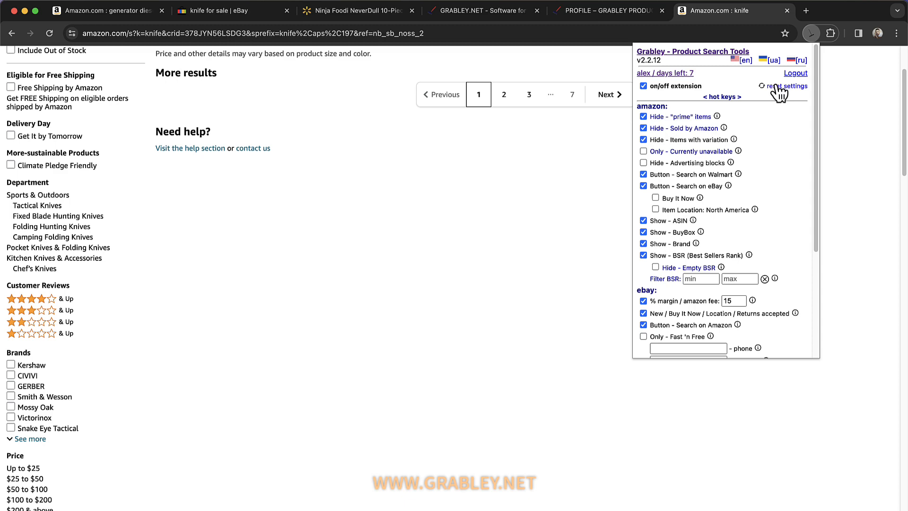
# - Reset Grabley to defaults, toggle Hide prime items, then search 'diesel generator 20kw'
pyautogui.click(643, 116)
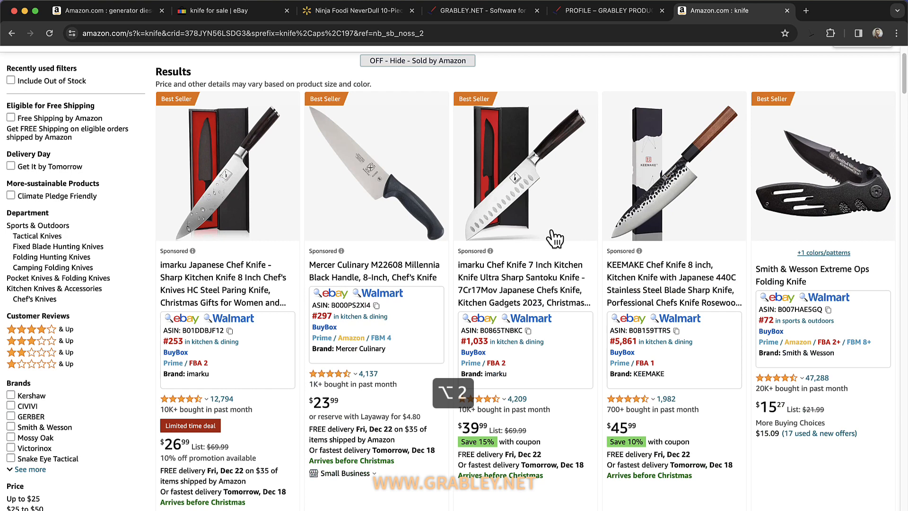
pyautogui.click(810, 33)
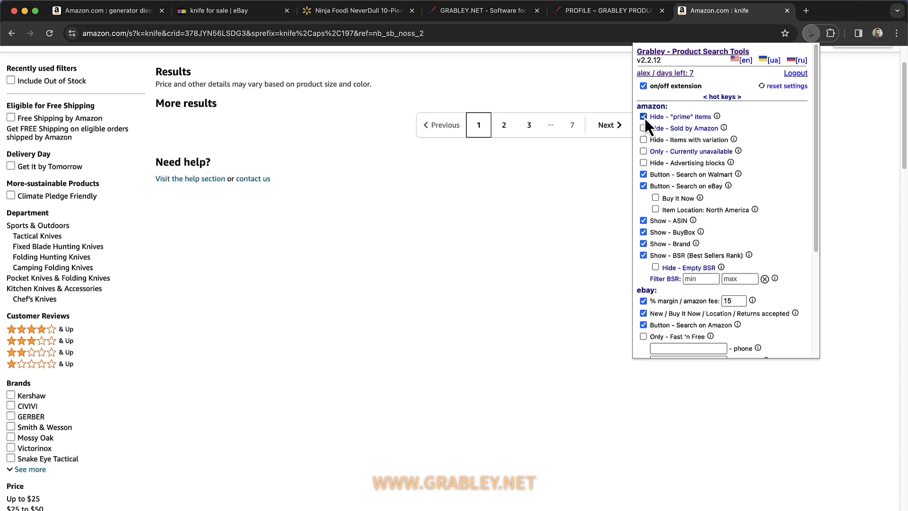
pyautogui.click(644, 116)
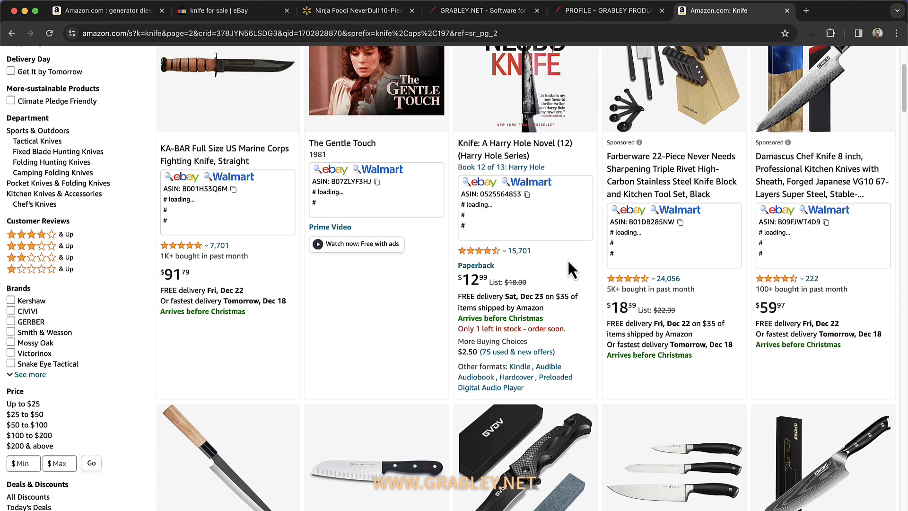
pyautogui.click(810, 33)
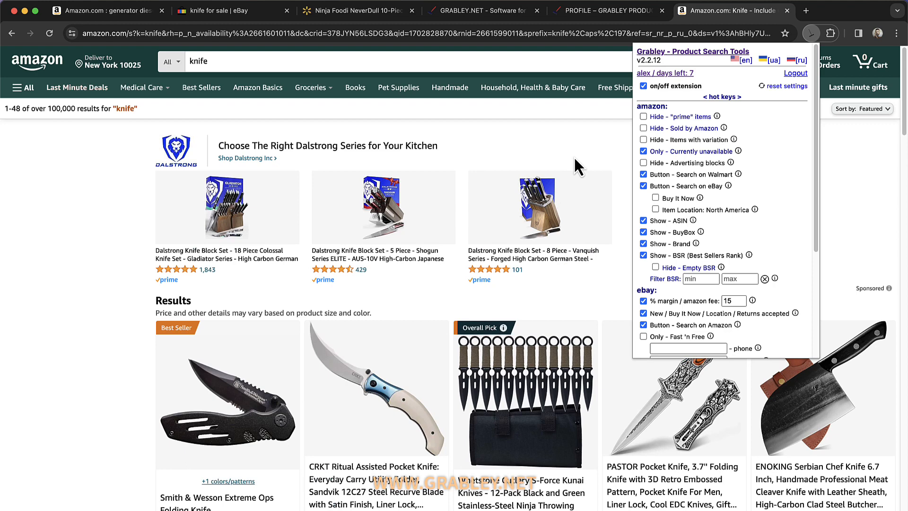
pyautogui.write('diesel generator 20kw')
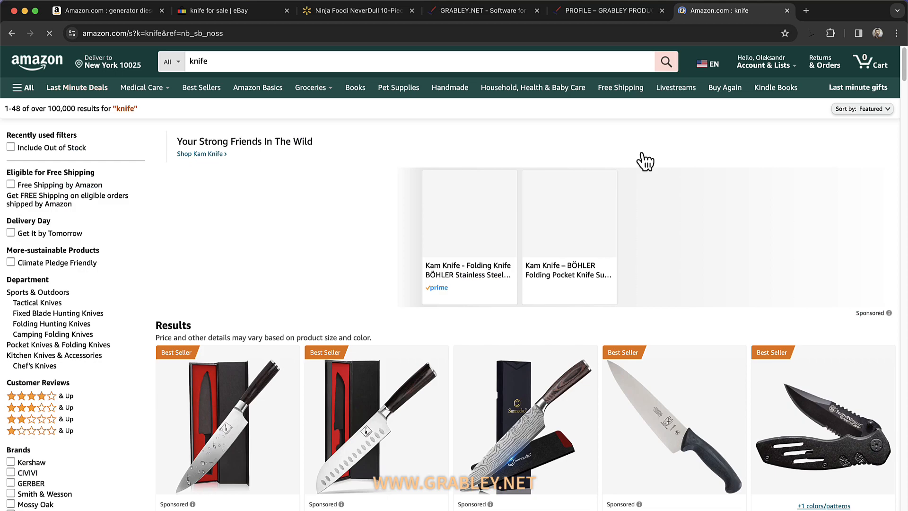
# - Scroll the Amazon knife results down to a listing's Walmart search button
pyautogui.scroll(-3)
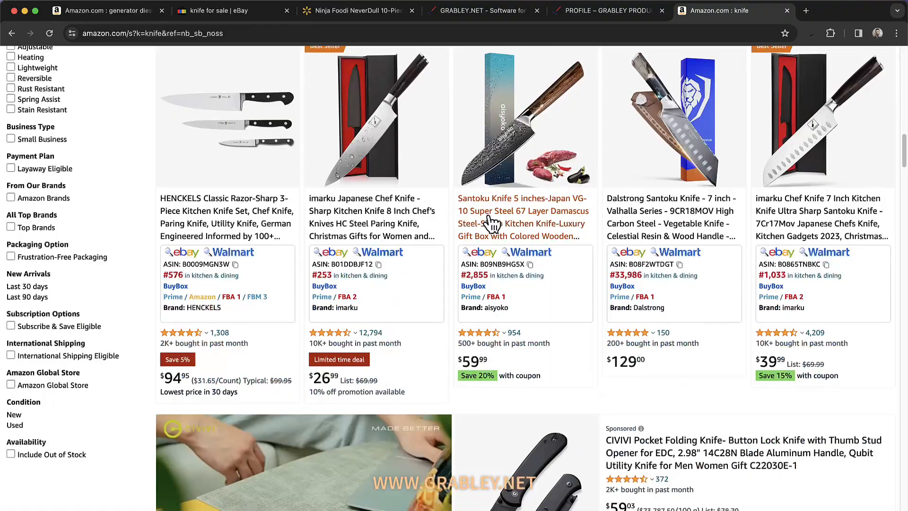
pyautogui.scroll(-3)
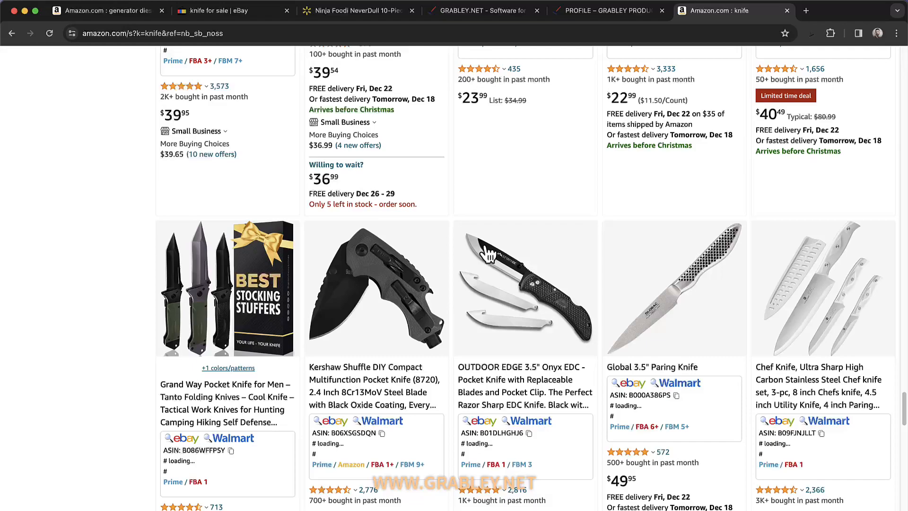
pyautogui.scroll(-3)
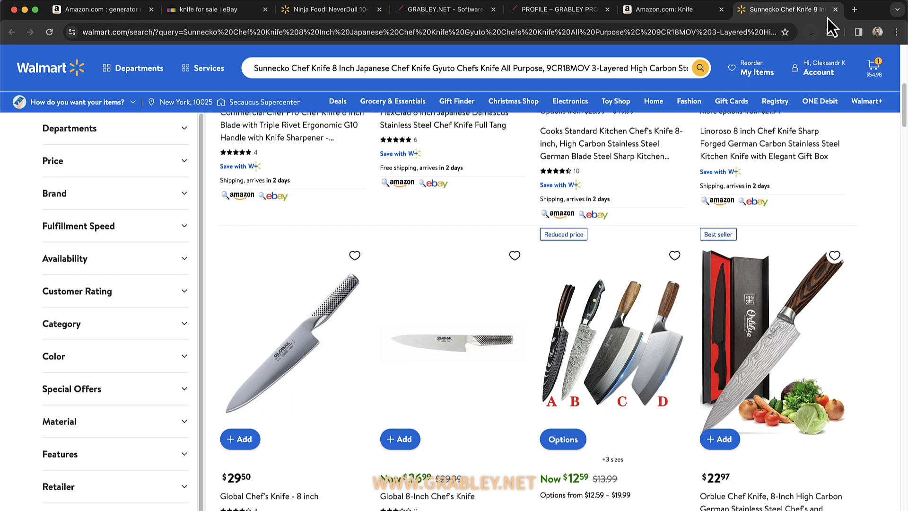
# - Close the Walmart tab and search eBay for the WORKPRO folding utility knife
pyautogui.click(867, 10)
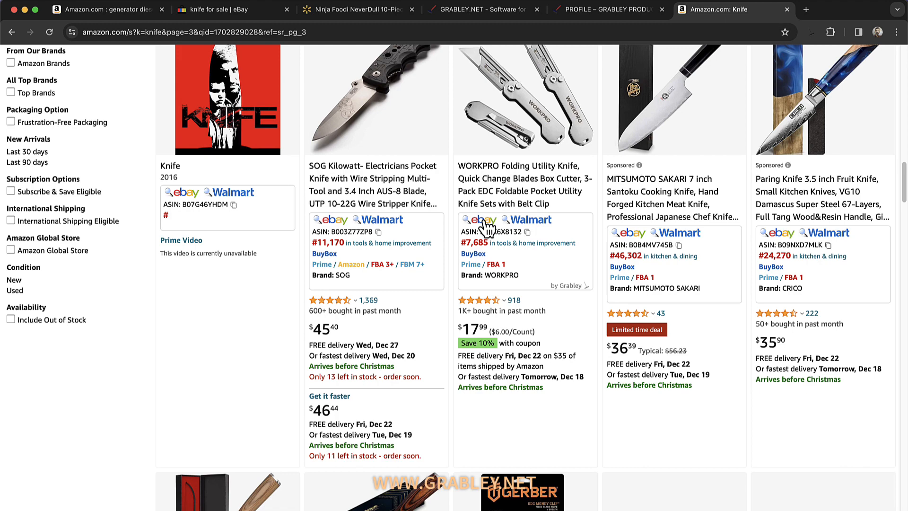
pyautogui.click(476, 219)
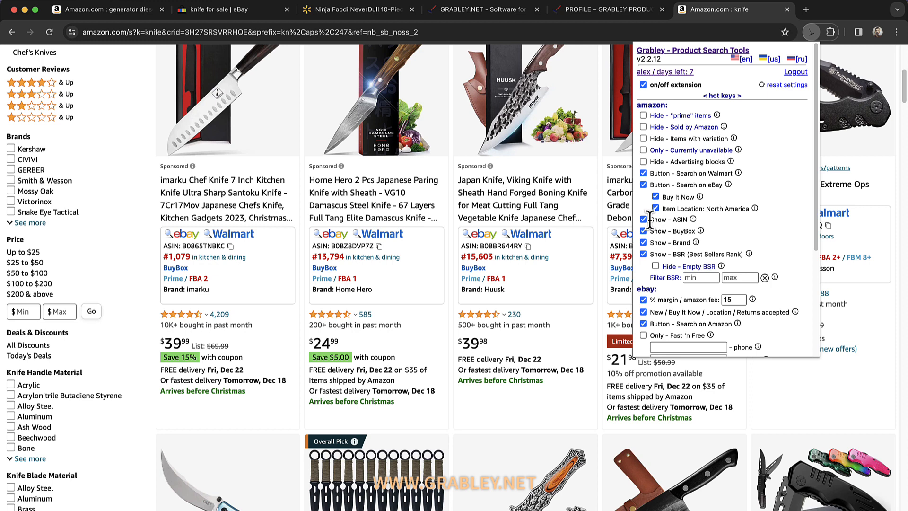
# - Open the Home Hero paring knife listing and review Grabley's ASIN, BSR and brand boxes
pyautogui.click(818, 32)
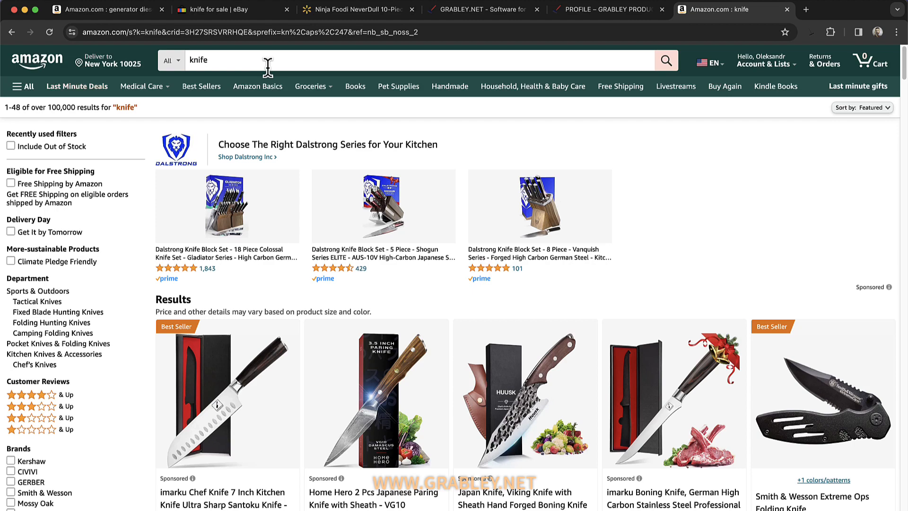
pyautogui.click(812, 33)
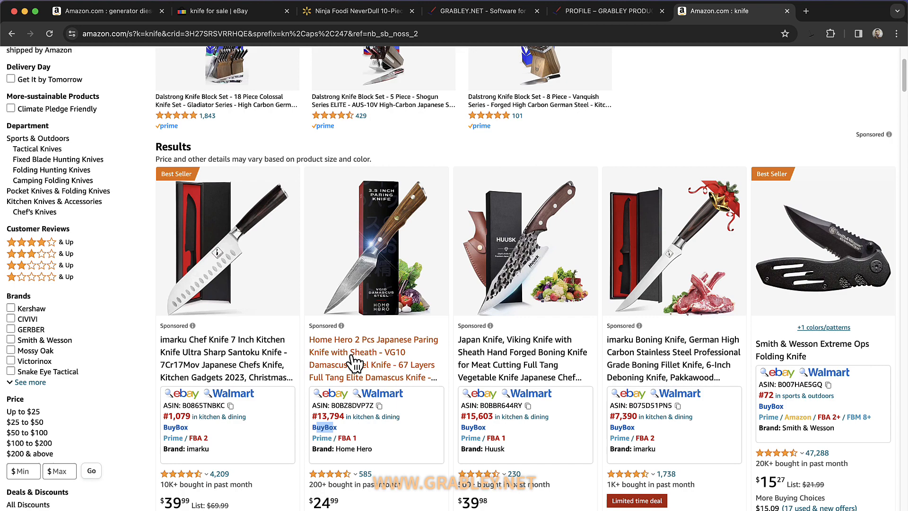
pyautogui.click(357, 352)
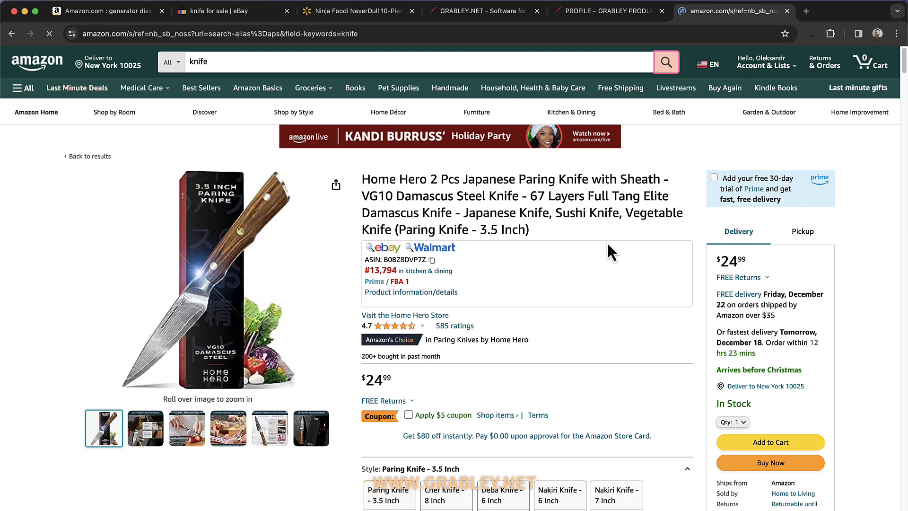
pyautogui.click(90, 156)
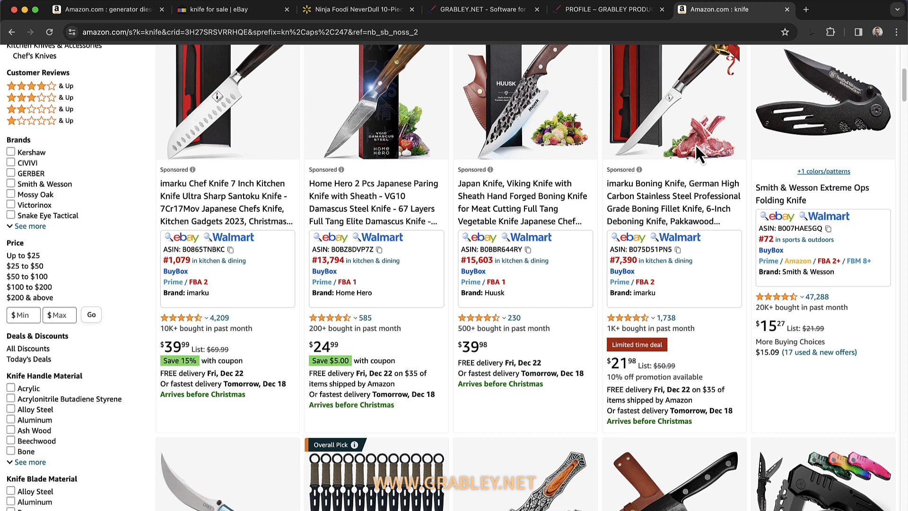
pyautogui.click(812, 31)
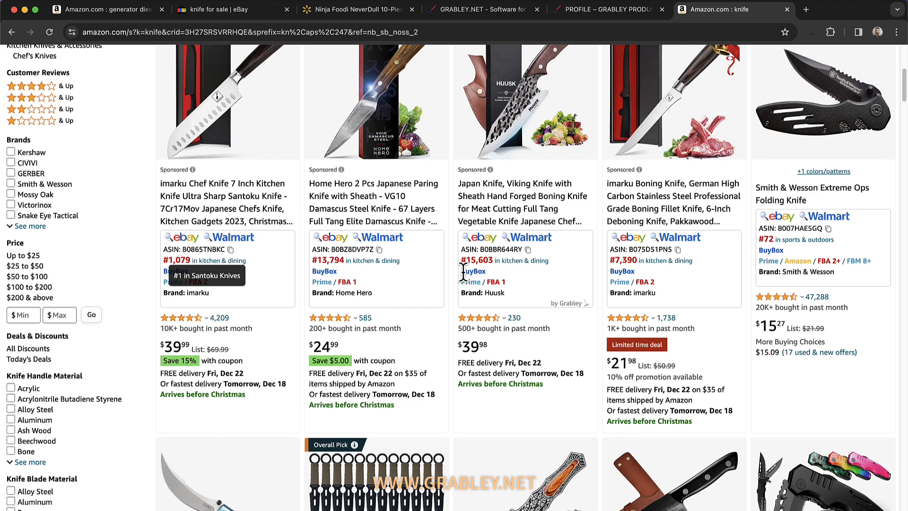
pyautogui.scroll(-3)
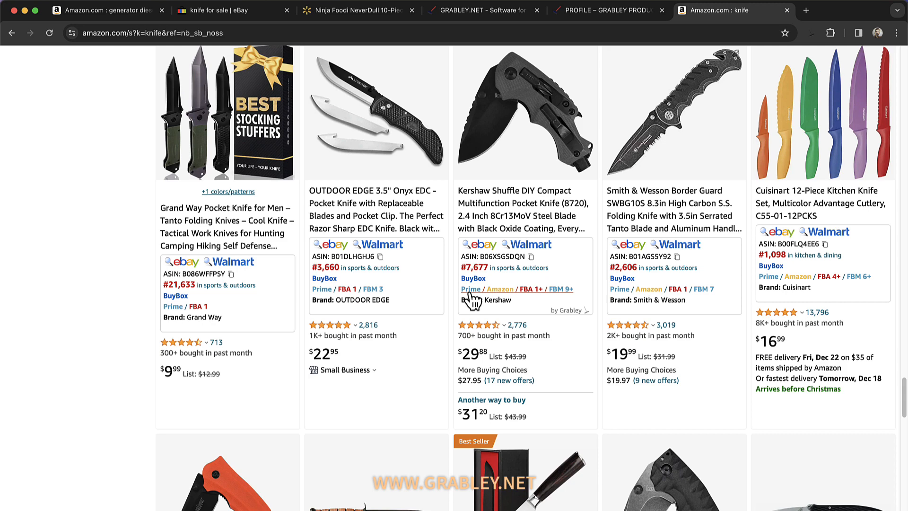
pyautogui.moveTo(545, 299)
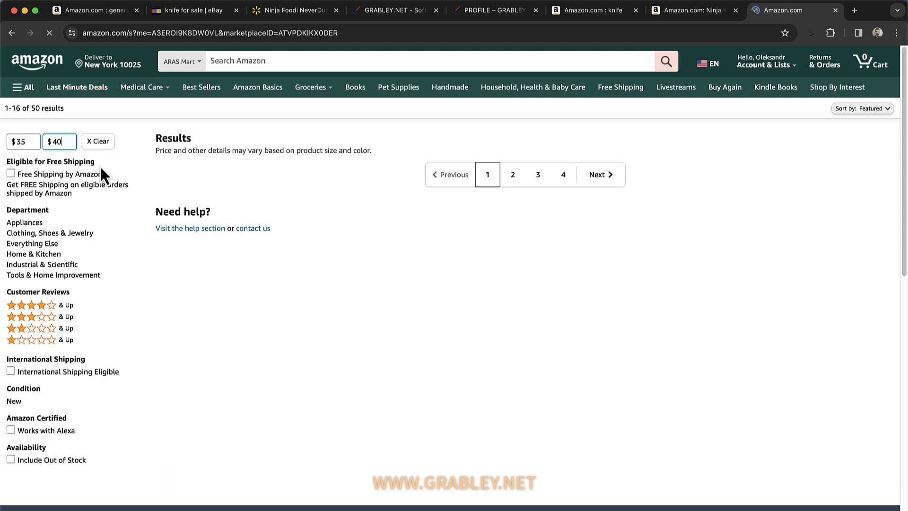
# - Bring up Grabley's Amazon and eBay settings over the profile page
pyautogui.click(98, 141)
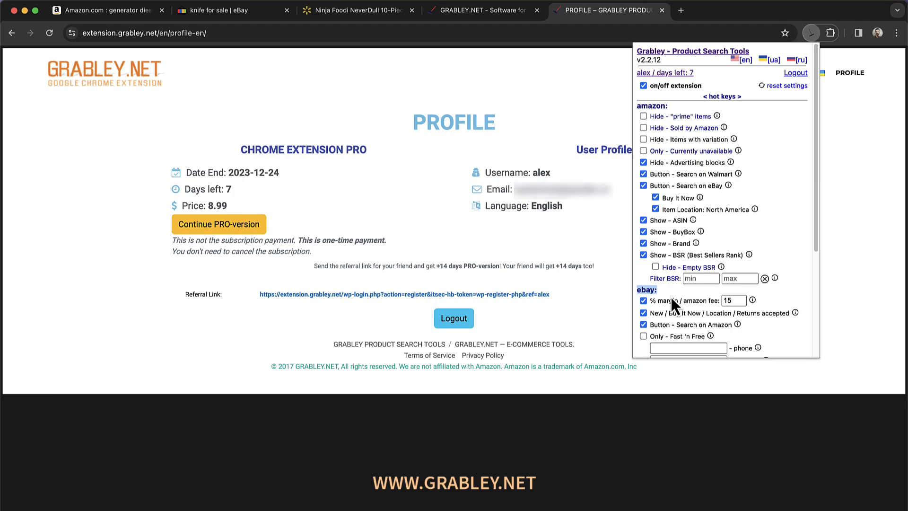
# - On the eBay knife results, enter 15 as Grabley's '% margin / amazon fee'
pyautogui.click(735, 11)
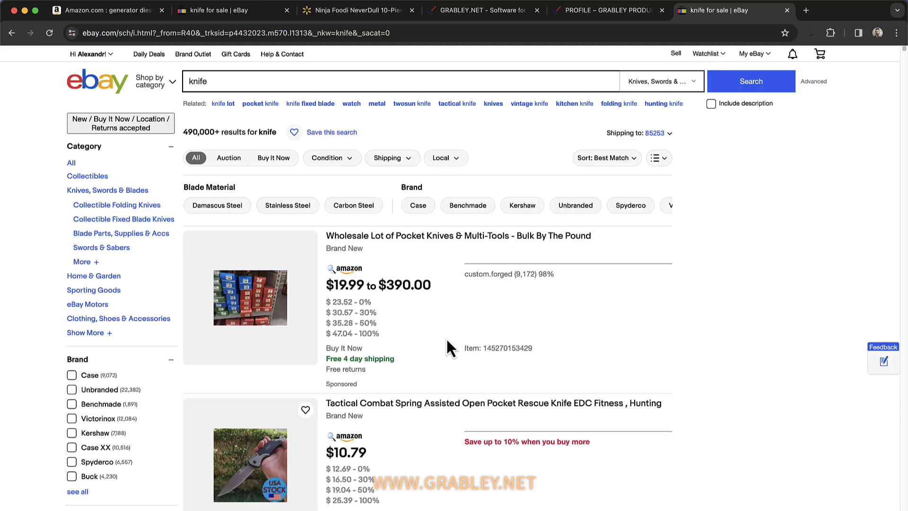
pyautogui.scroll(-3)
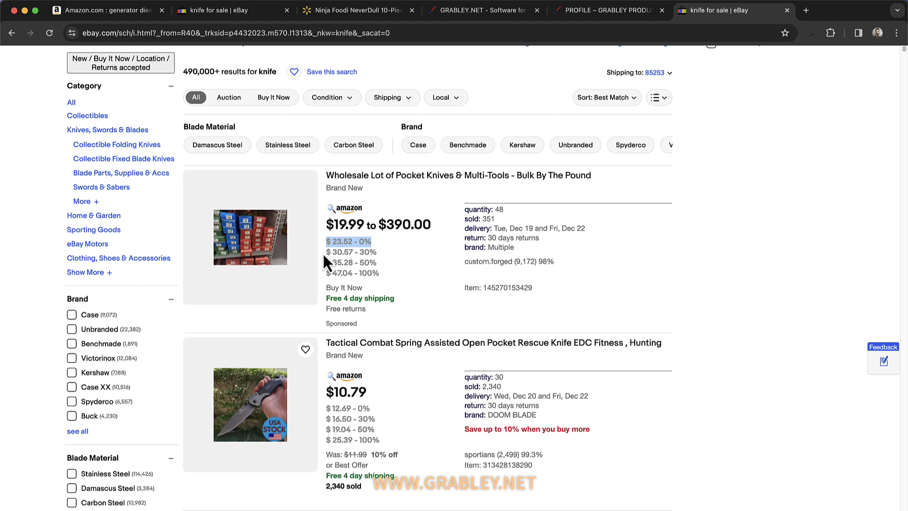
pyautogui.click(810, 33)
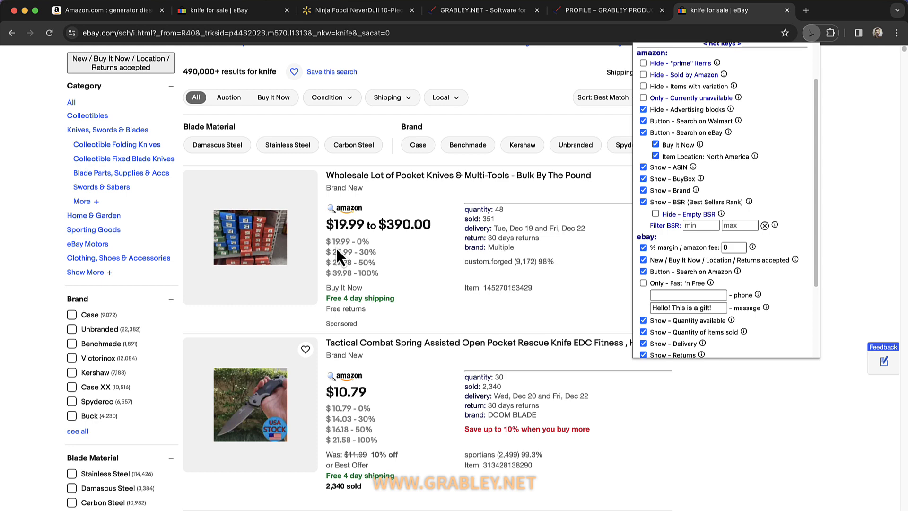
pyautogui.write('15')
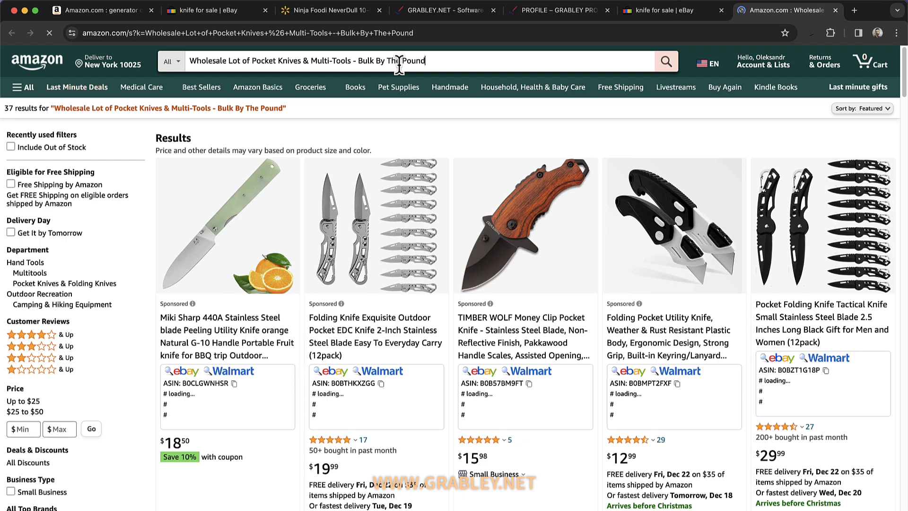
# - Review eBay knife results filtered to new Buy It Now, with Grabley's eBay fee at 15%
pyautogui.click(658, 10)
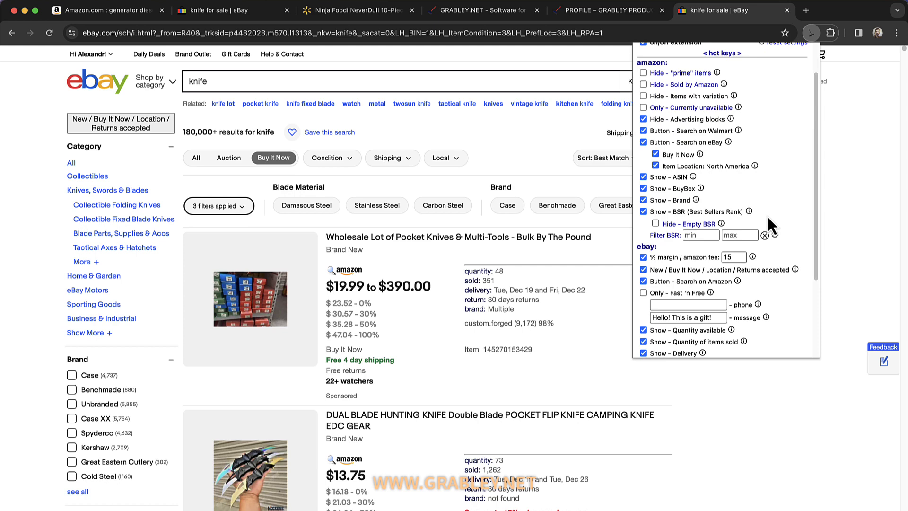
pyautogui.scroll(-3)
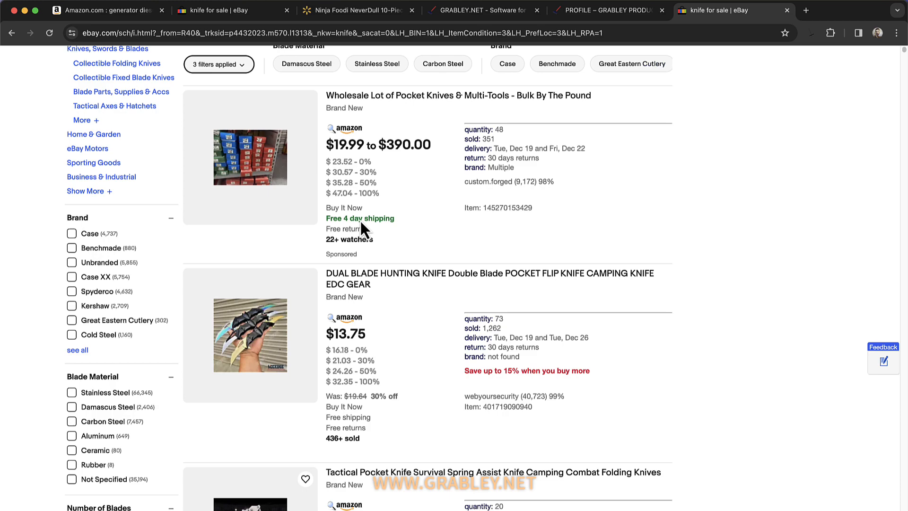
pyautogui.click(813, 33)
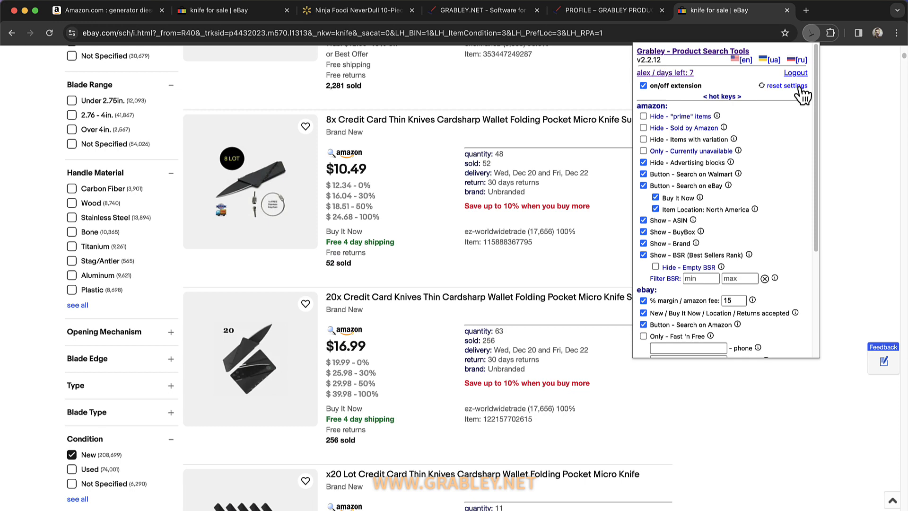
pyautogui.scroll(-3)
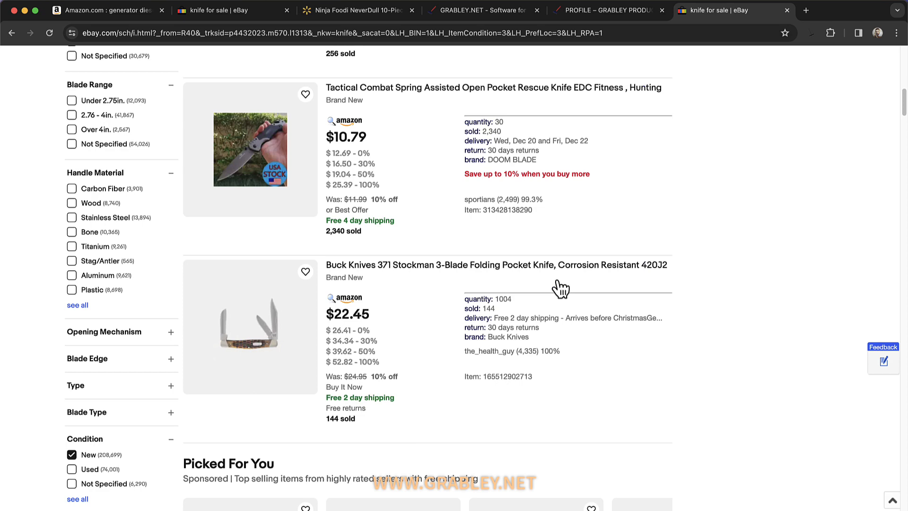
# - Enable Grabley's eBay Fast 'n Free only option with a phone number and preset gift message
pyautogui.click(695, 10)
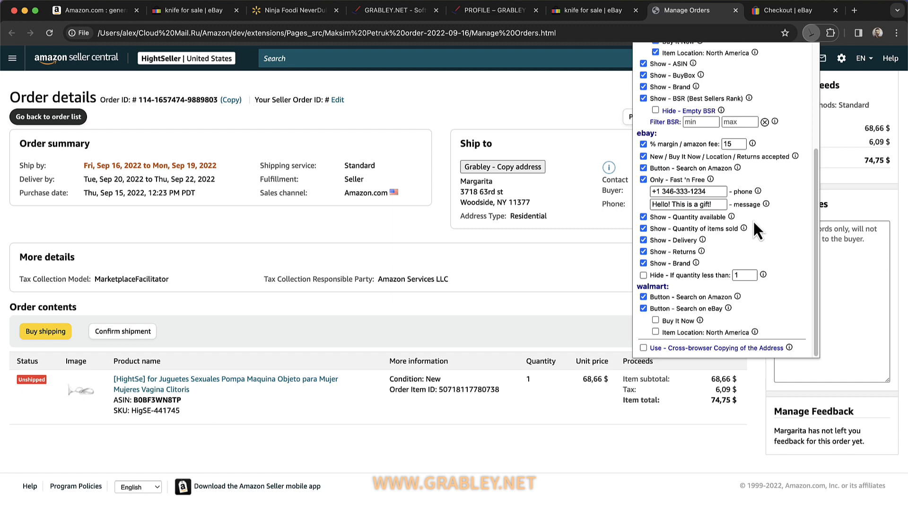
pyautogui.click(782, 11)
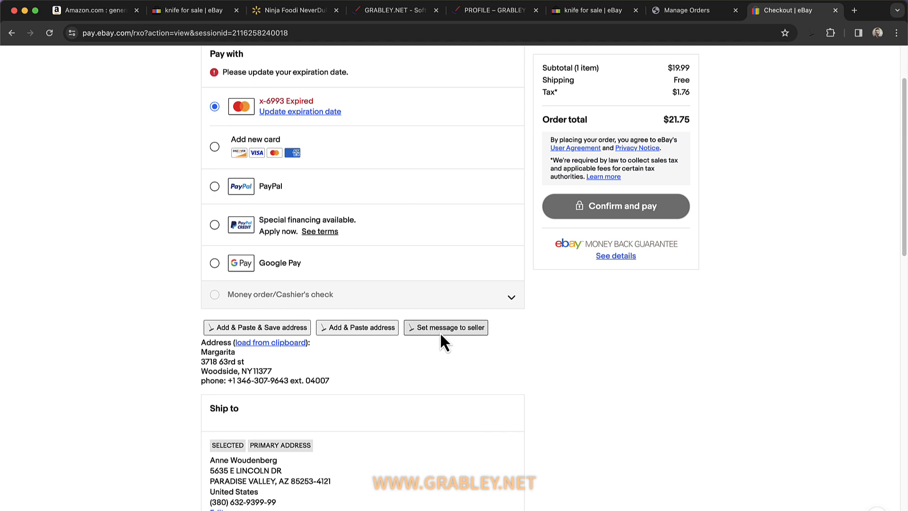
pyautogui.click(810, 33)
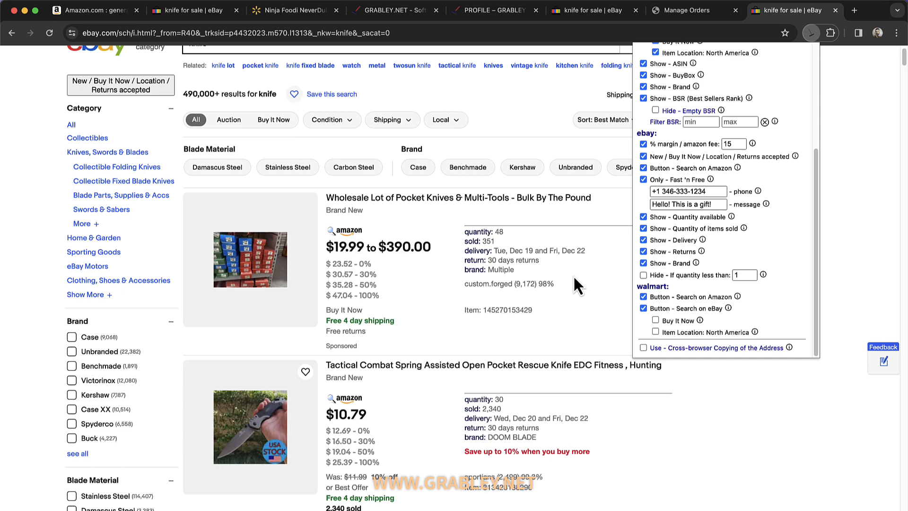
# - Scroll through the Seller Central order details to the buyer's shipping address
pyautogui.scroll(-3)
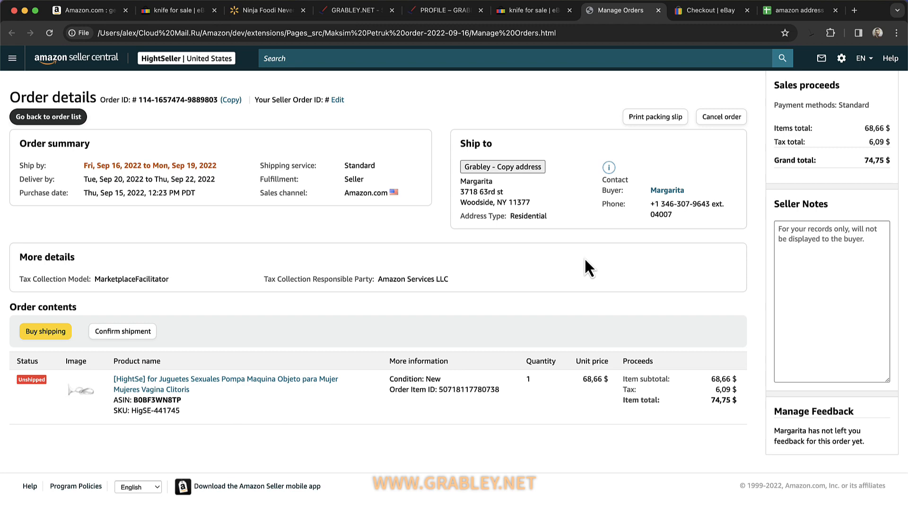
pyautogui.click(712, 10)
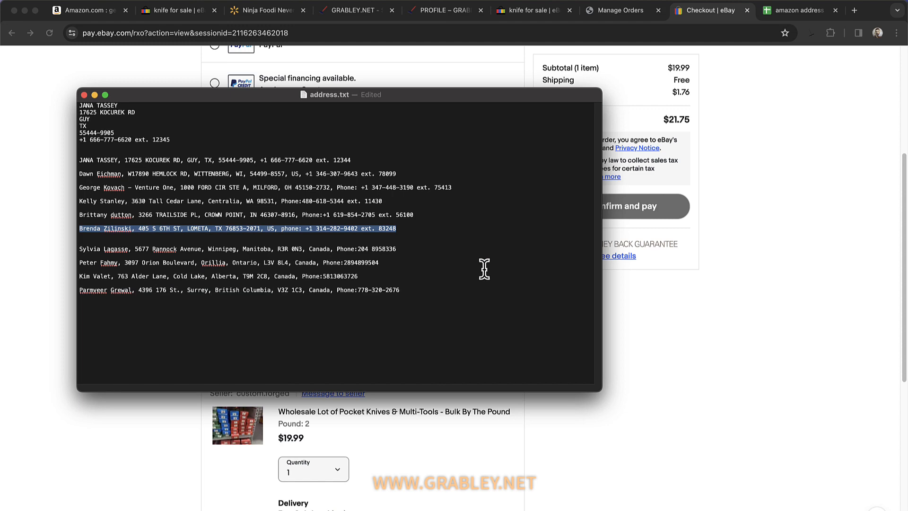
pyautogui.click(799, 10)
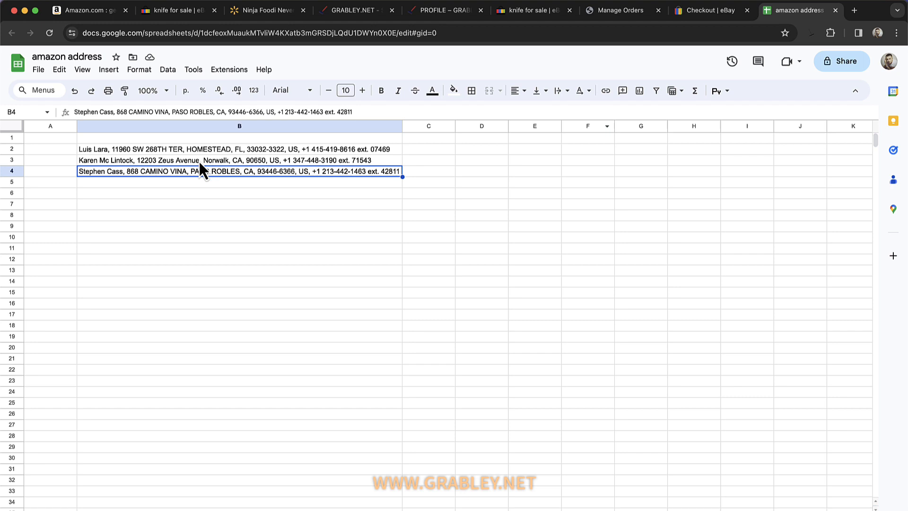
pyautogui.click(709, 10)
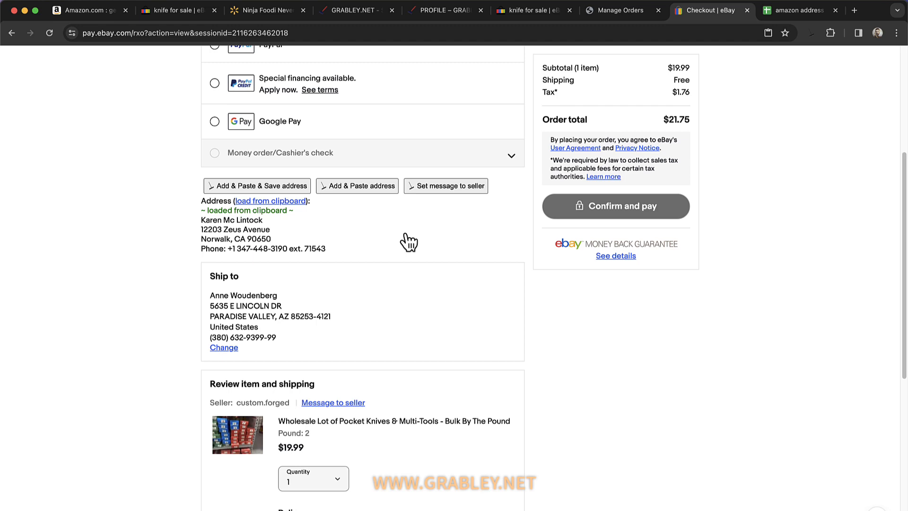
pyautogui.moveTo(296, 231)
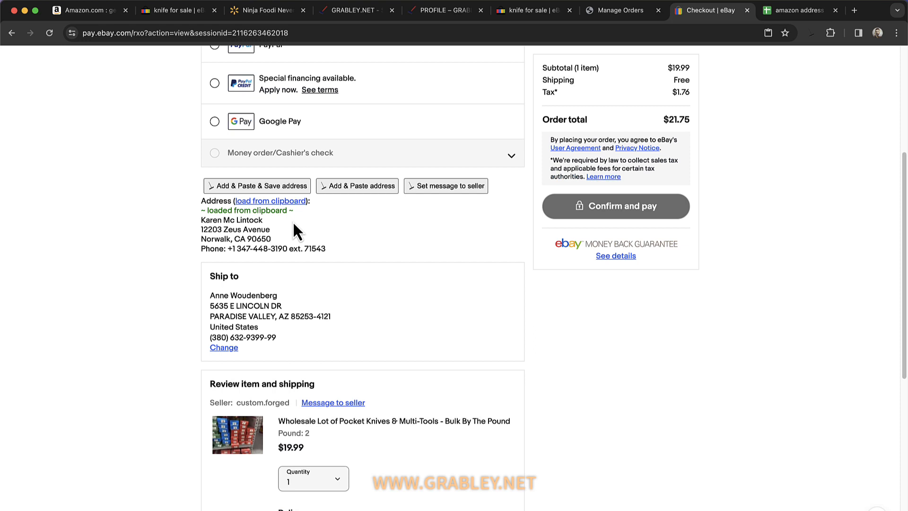
# - Open the GRABLEY.NET Facebook page from the site footer, then return to the install page
pyautogui.click(805, 11)
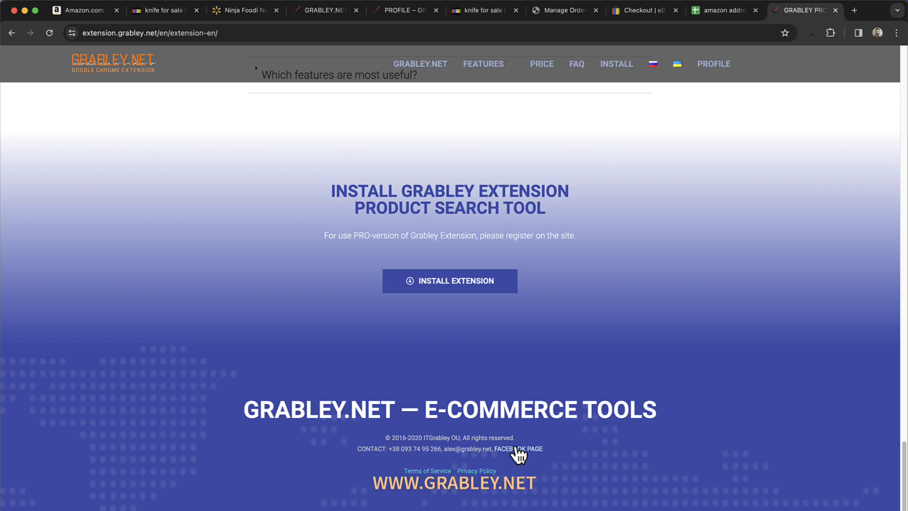
pyautogui.click(518, 448)
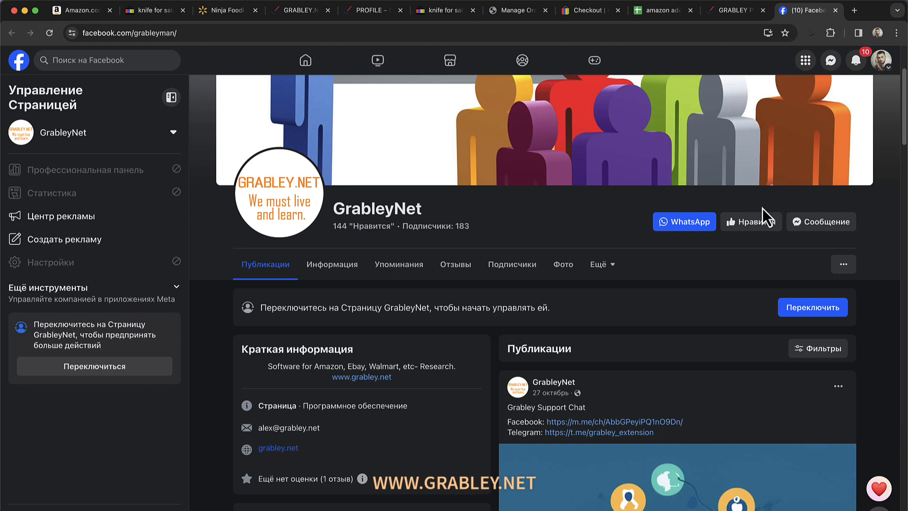
pyautogui.click(735, 10)
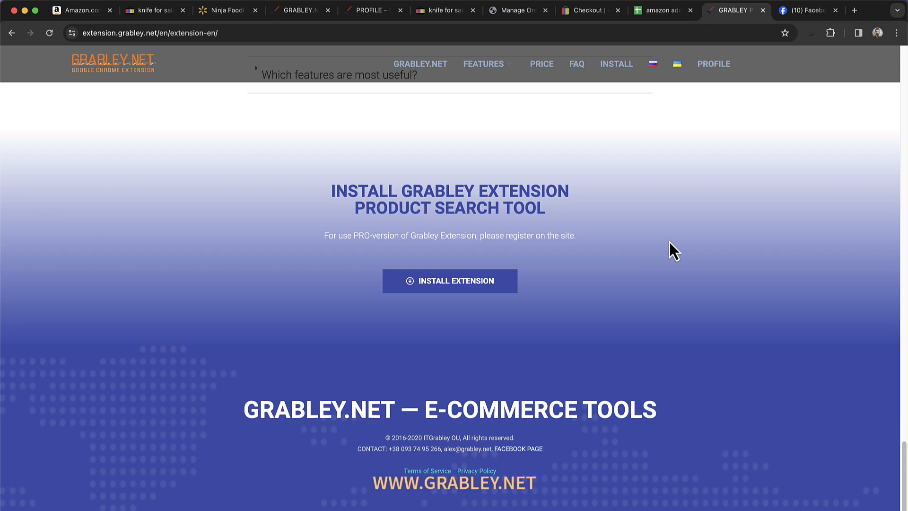